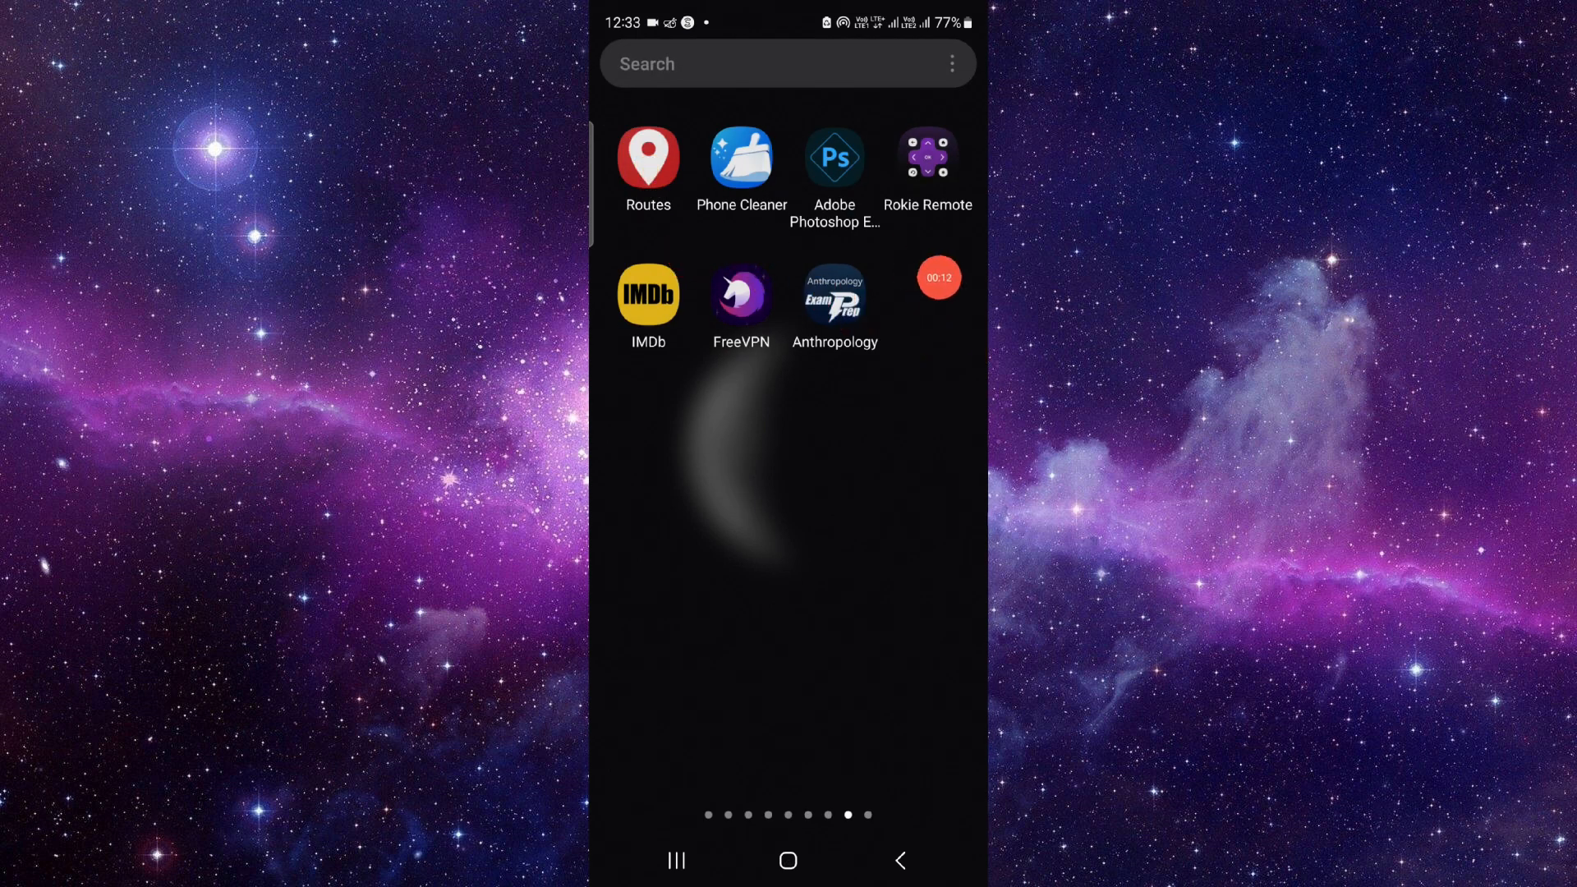
# Bring up the Routes app's info page via its long-press quick options in the app drawer.
pyautogui.click(647, 158)
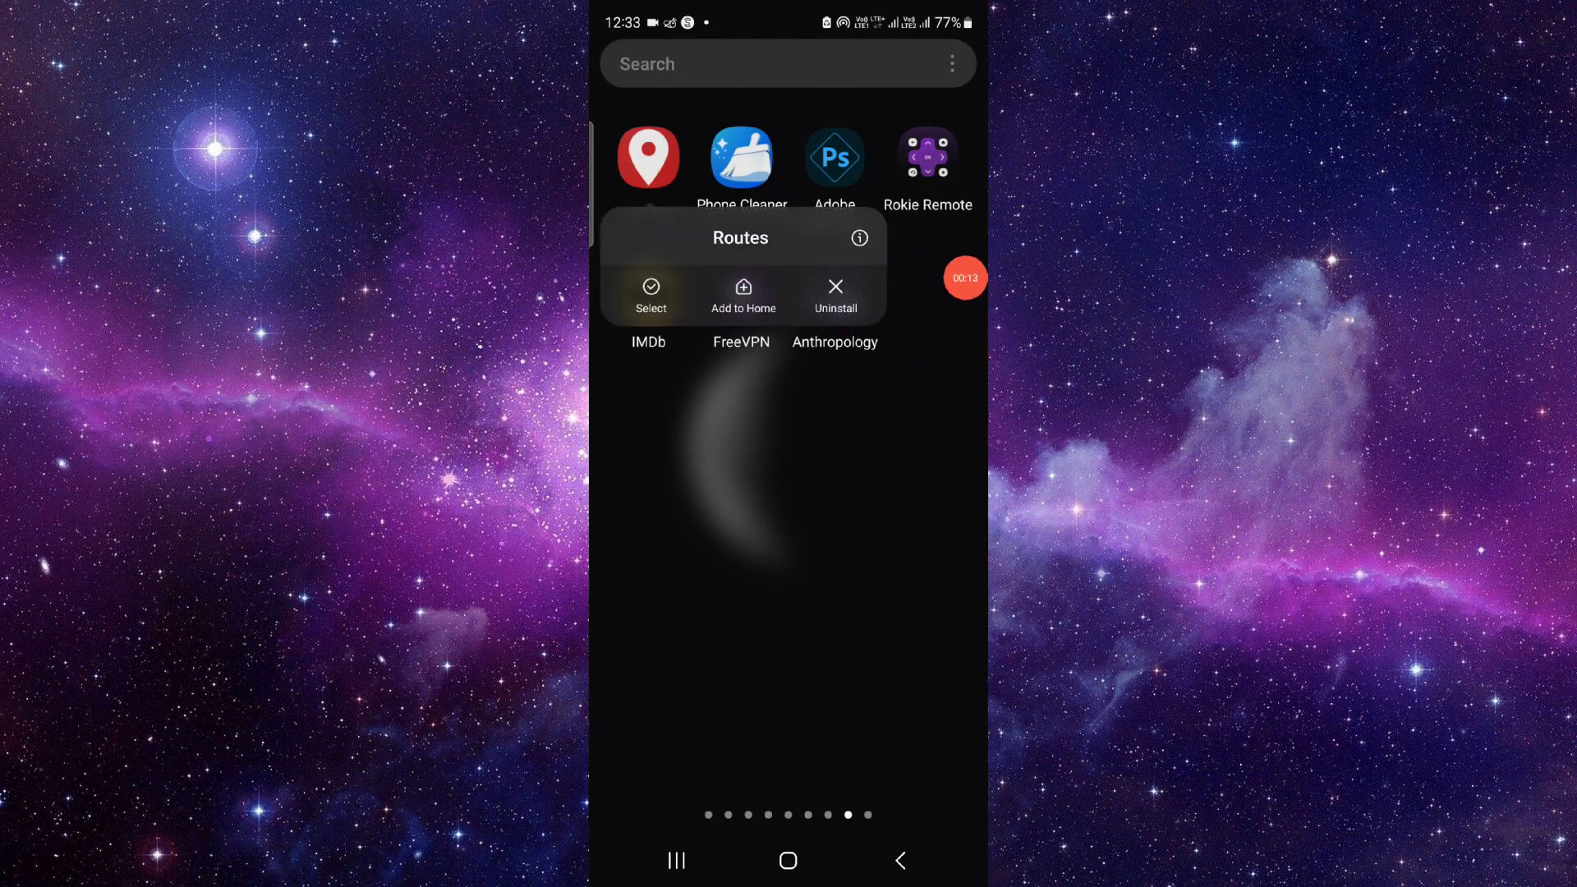
pyautogui.click(859, 239)
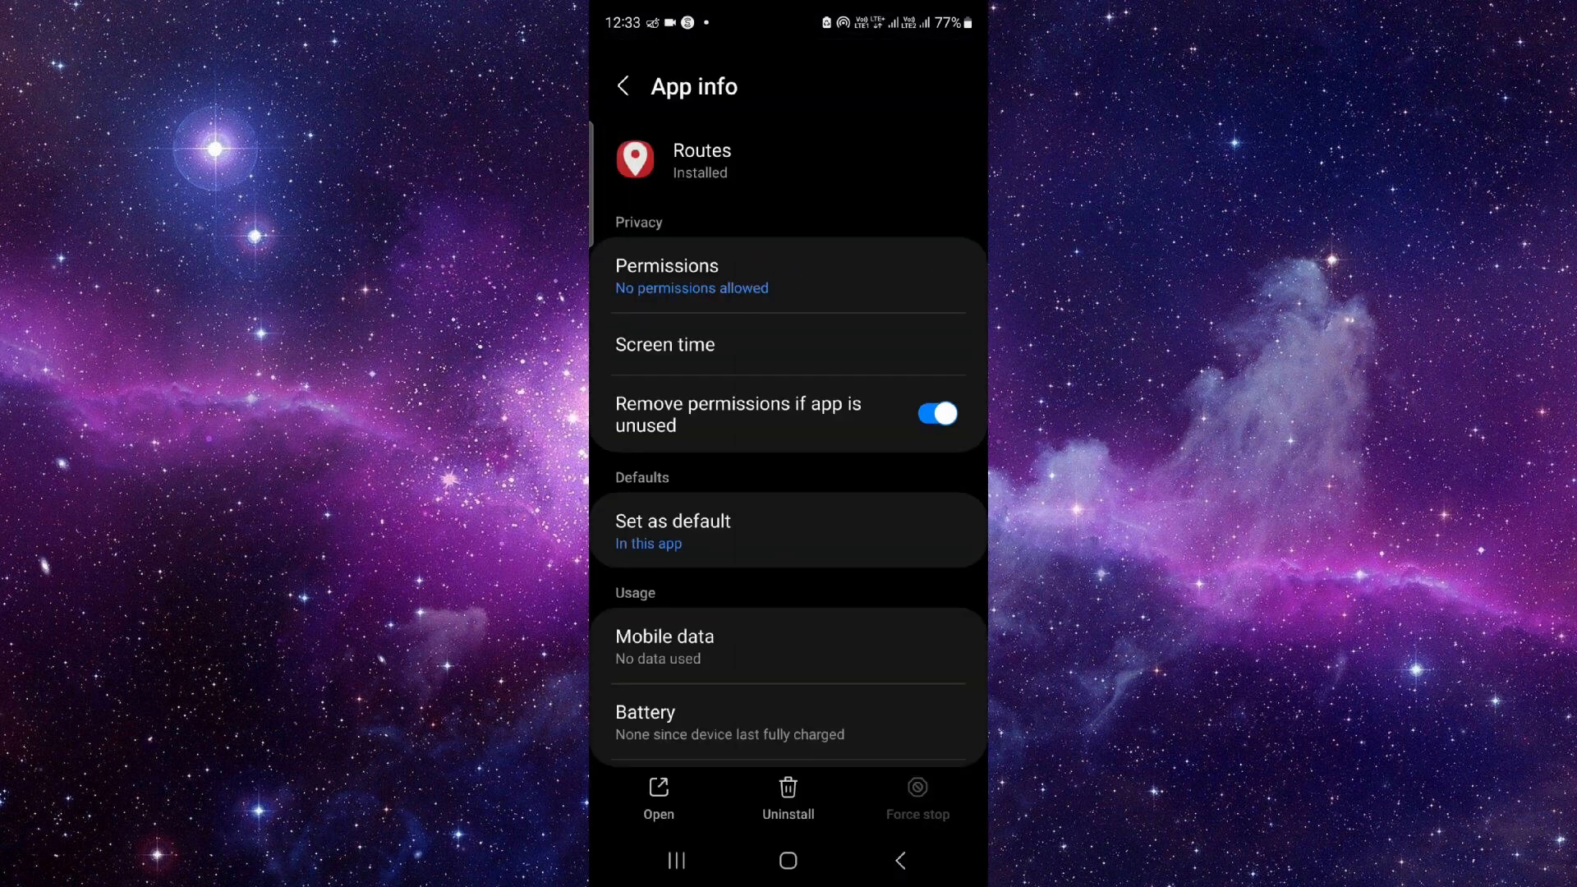
# Scroll down the Routes app info screen toward the App details in store entry.
pyautogui.scroll(-3)
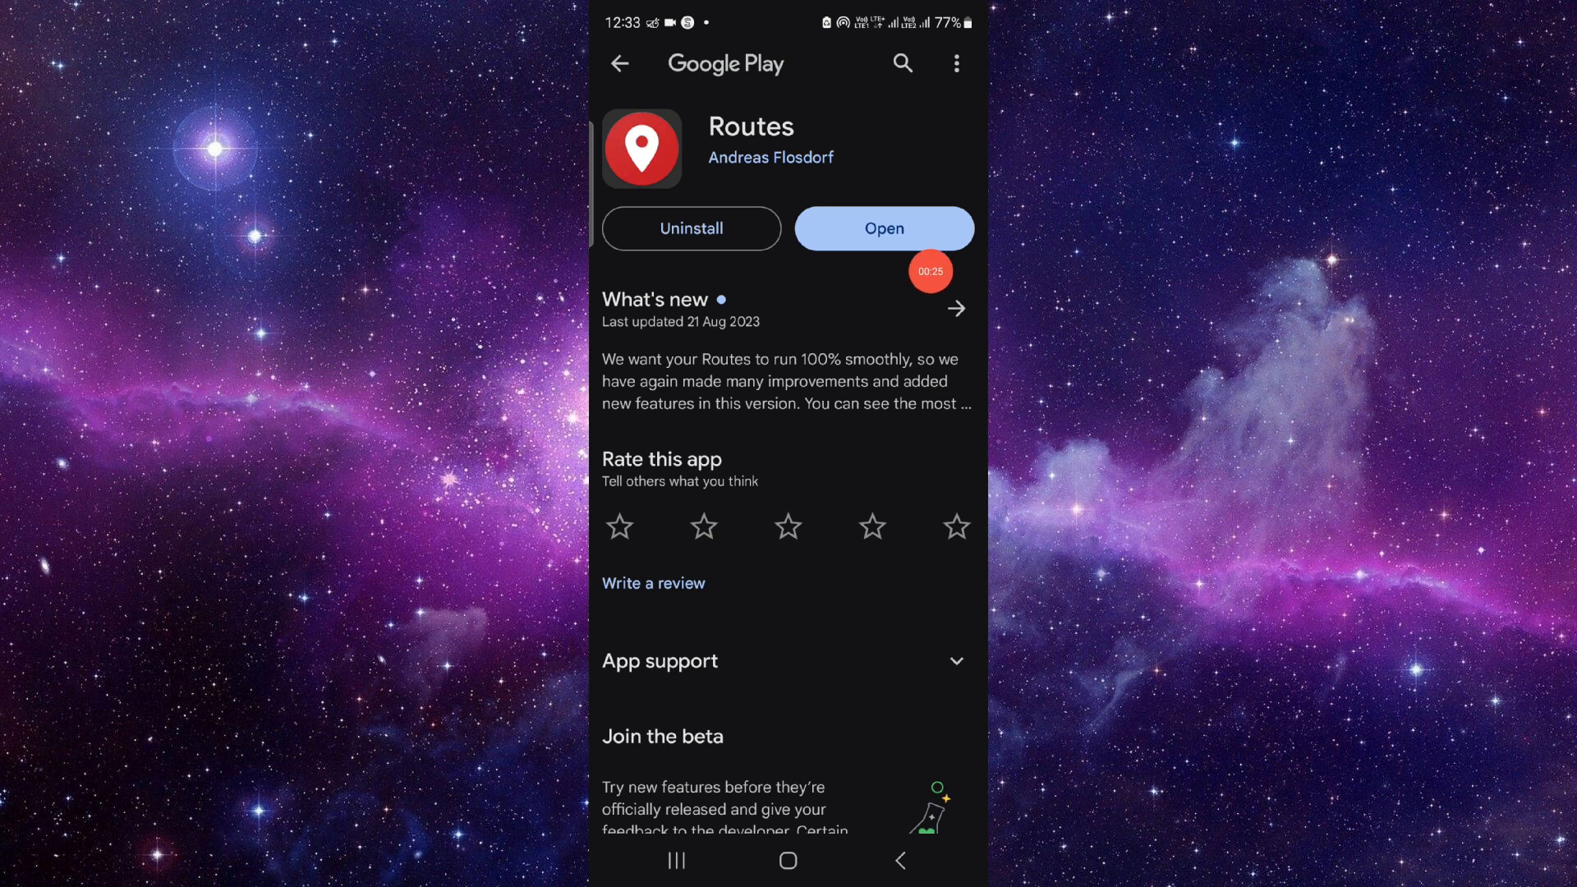
# Uninstall Routes from its Play Store page and confirm the removal.
pyautogui.click(691, 229)
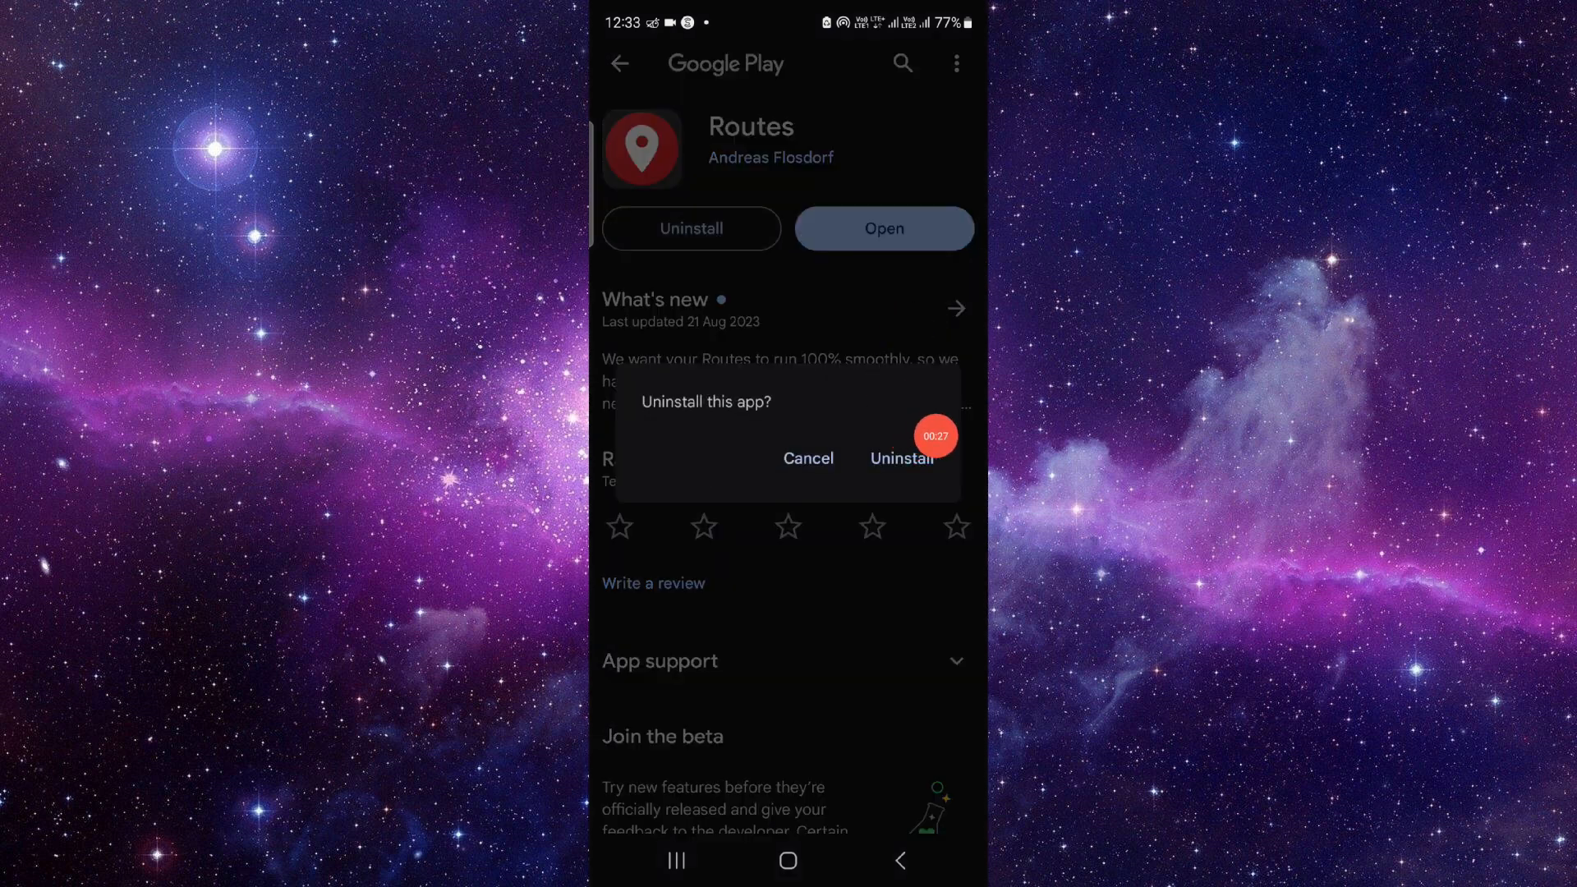
pyautogui.click(898, 458)
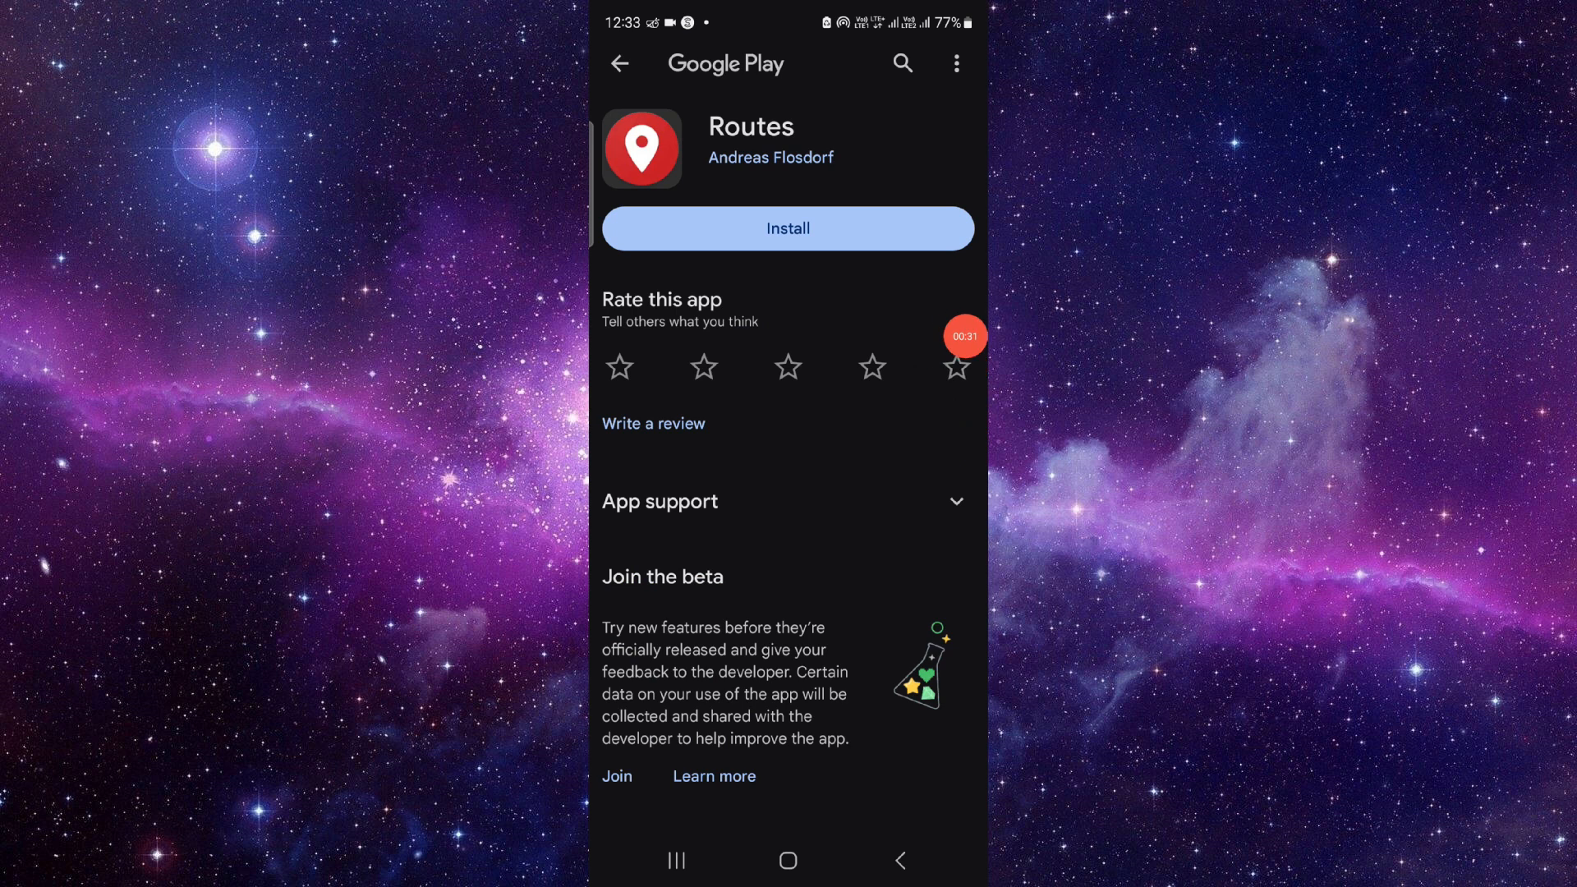